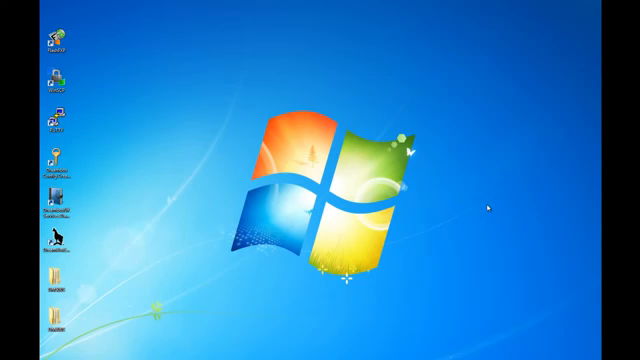
mouse_move(347, 189)
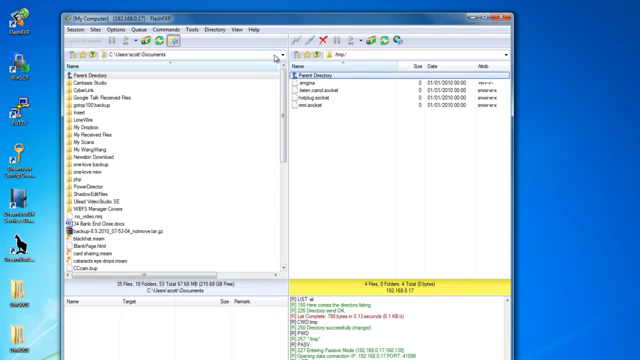
Connect FlashFXP via FTP to 192.168.0.17 and change the remote folder to /tmp
left_click(280, 55)
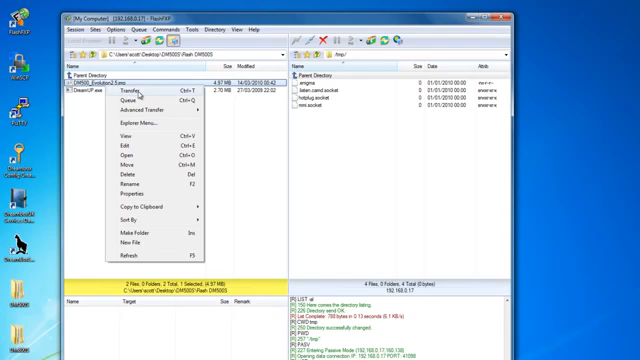
Upload DM500_Evolution2.5.rar from Desktop\Flash DM500S to the Dreambox /tmp folder
left_click(120, 86)
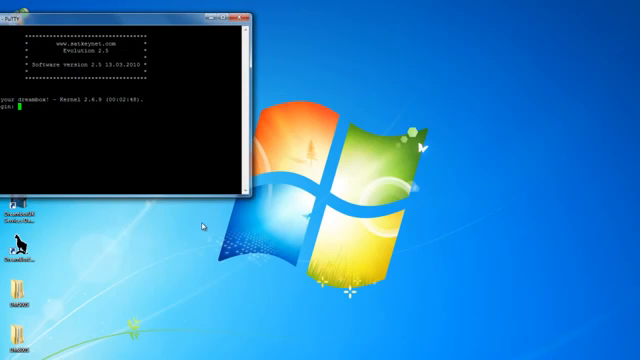
Log in as root and enter 'cd /tmp && eraseall /dev/mtd/3 && cp image.img /dev/mtd/3 && reboot'
type("root")
type("cd /tmp && eraseall /dev/mtd/3 && cp image.img /dev/mtd/3 && reboot")
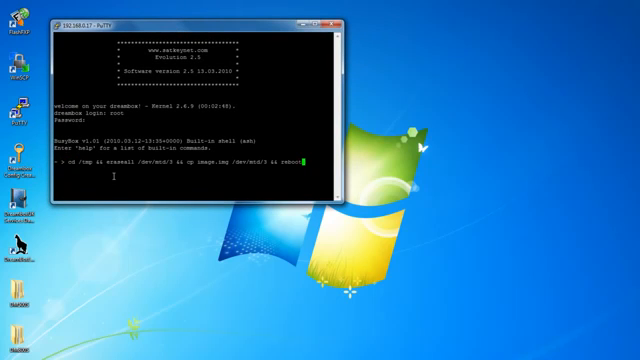
mouse_move(158, 225)
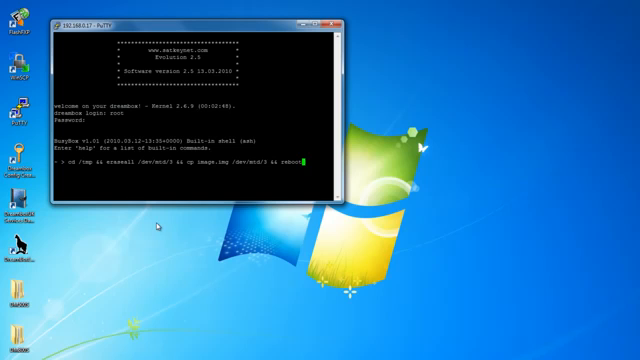